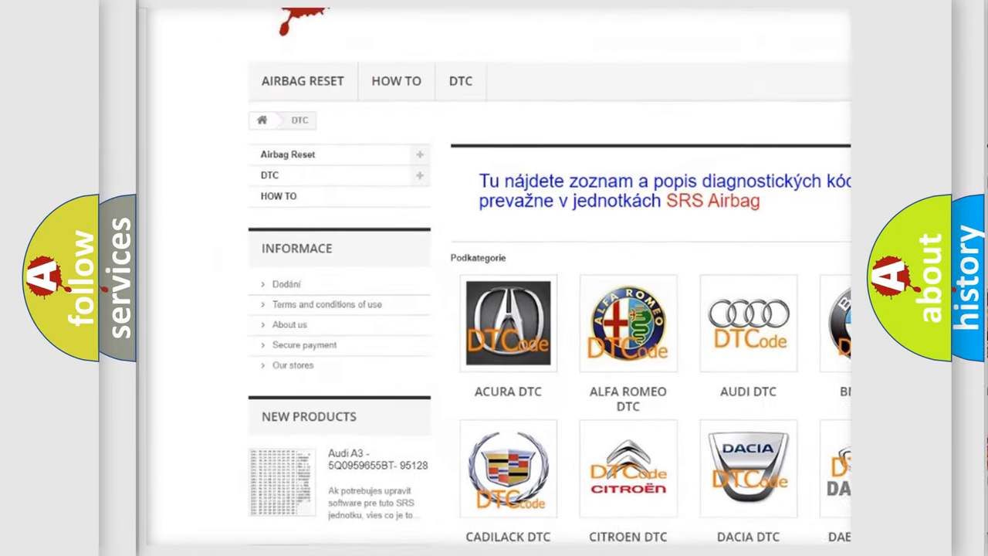
scroll("down", 3)
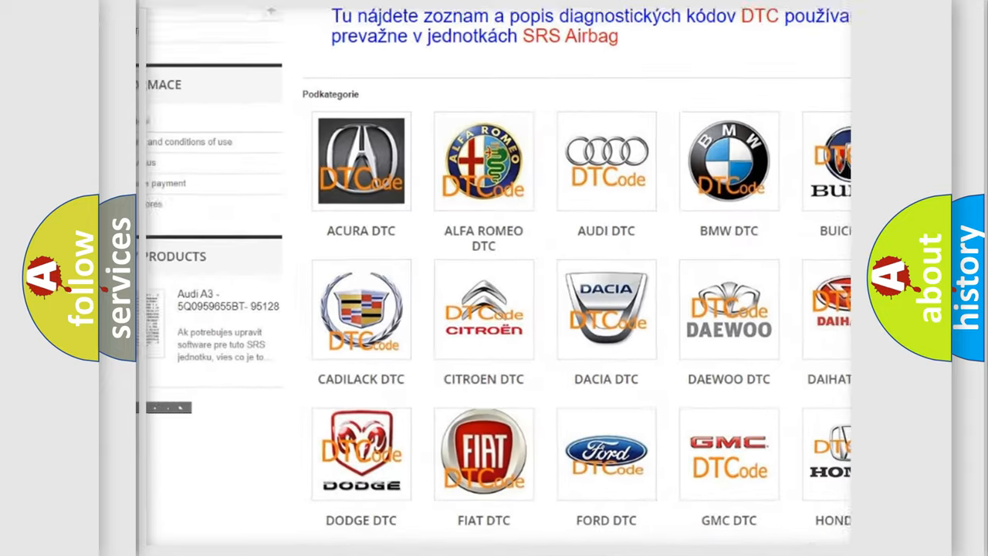
scroll("down", 3)
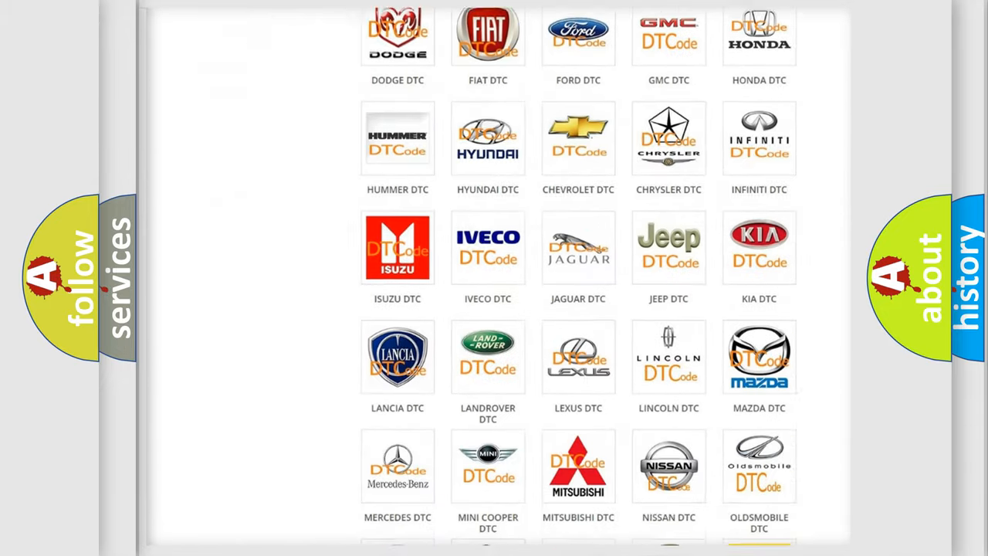
scroll("down", 3)
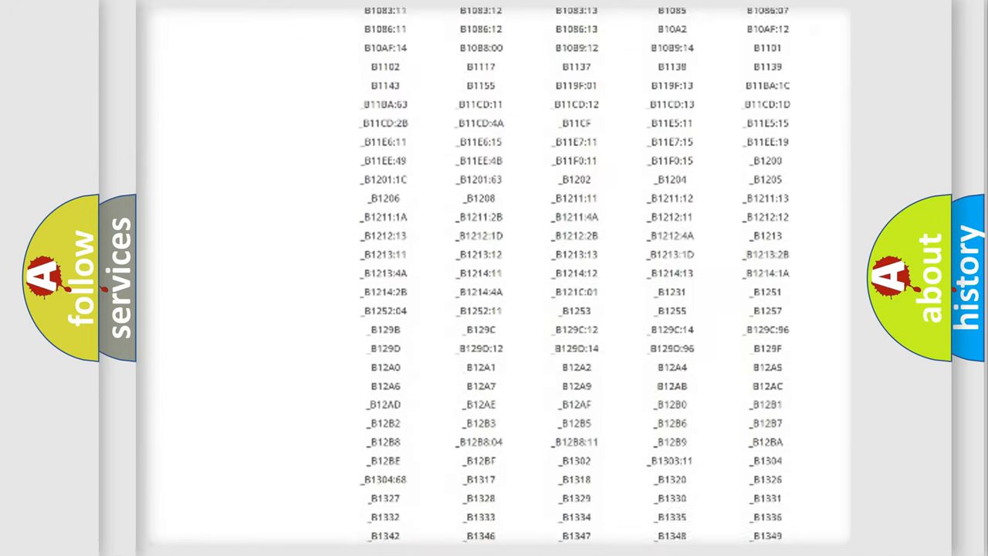
scroll("down", 3)
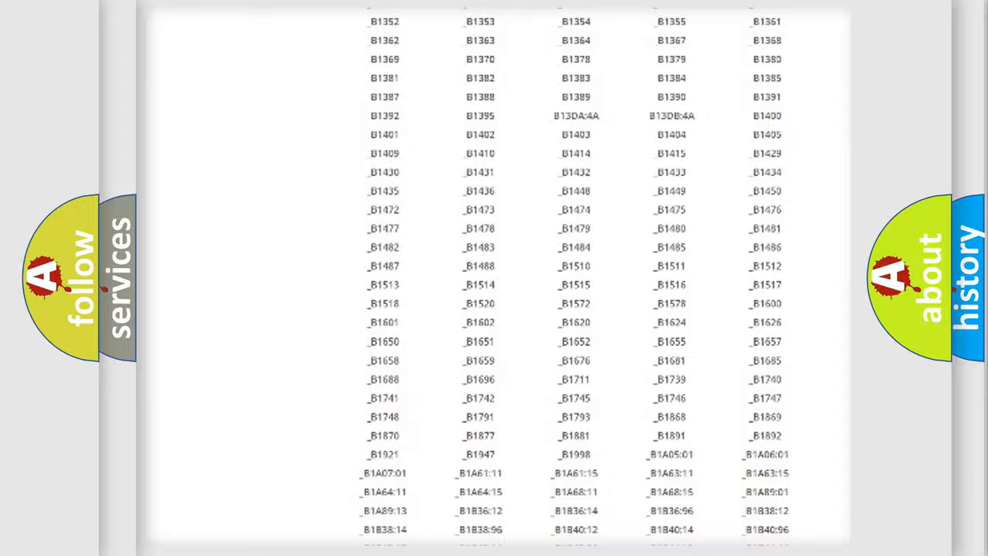